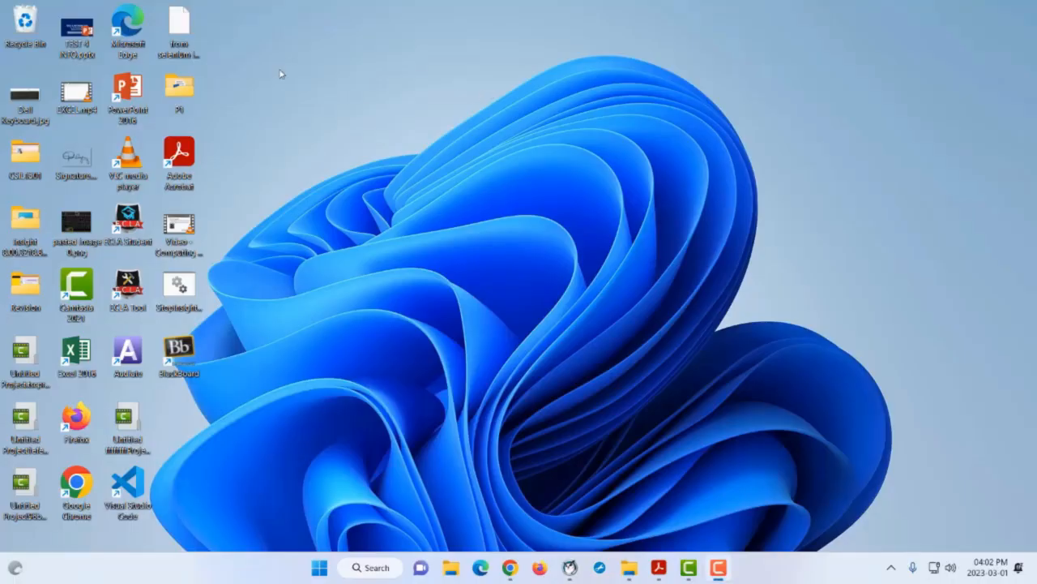
mouse_move(467, 446)
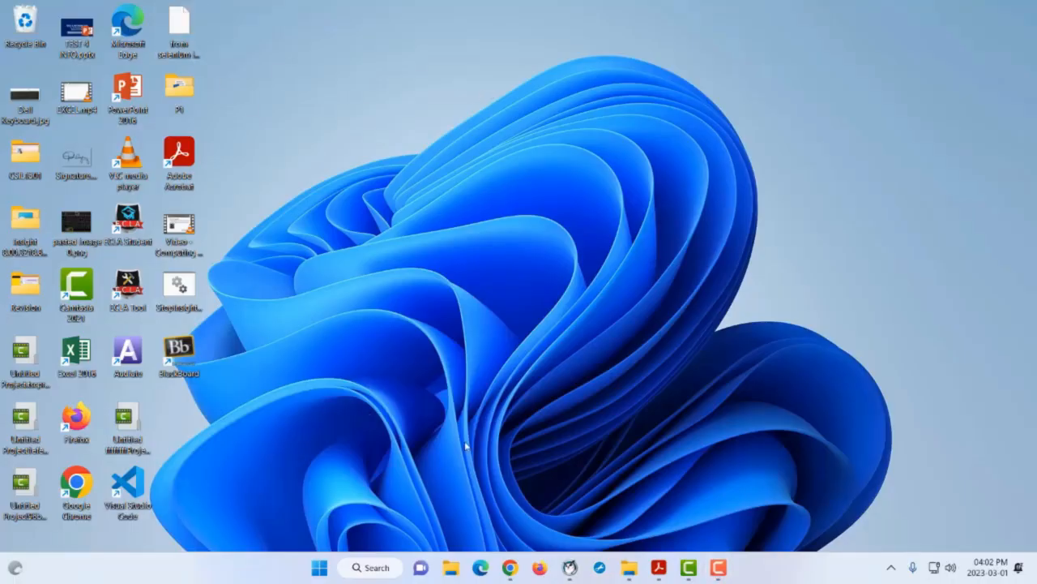
Bring up the Blackboard Digital Skills unit page in the browser.
click(509, 567)
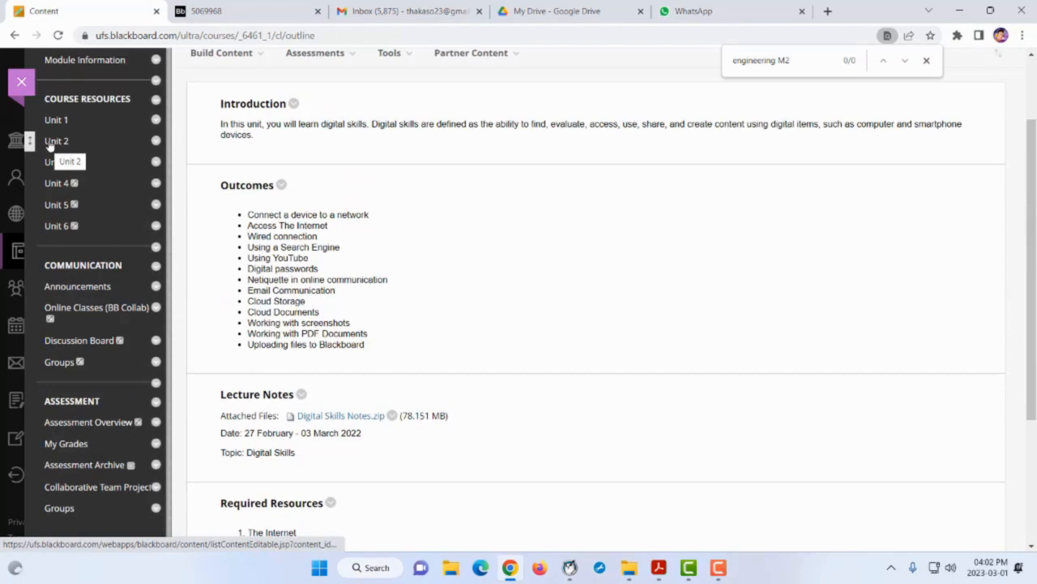
mouse_move(57, 140)
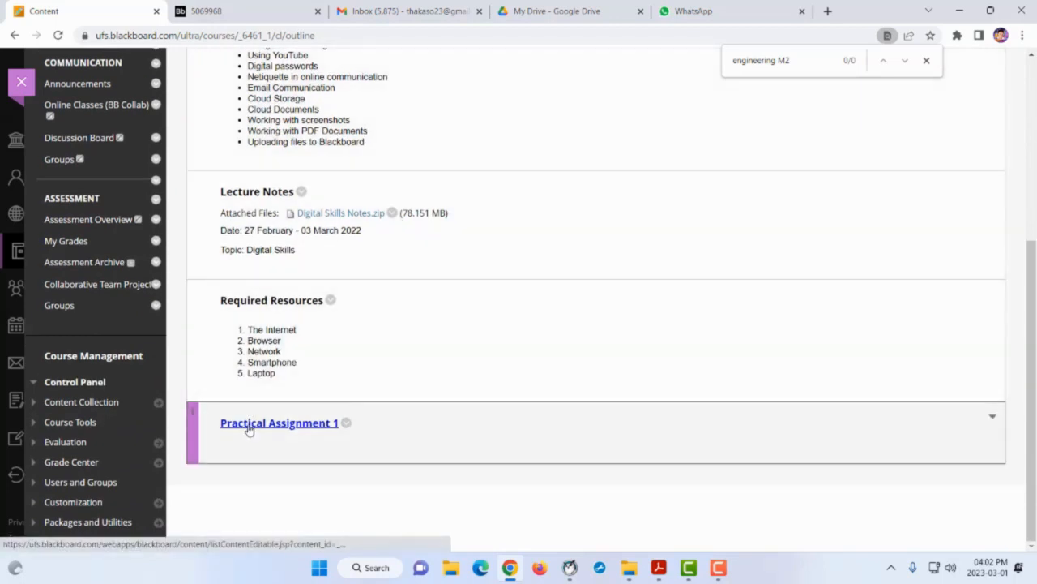
Go into Practical Assignment 1 and reach the Submit P1 Upload Assignment page.
click(279, 421)
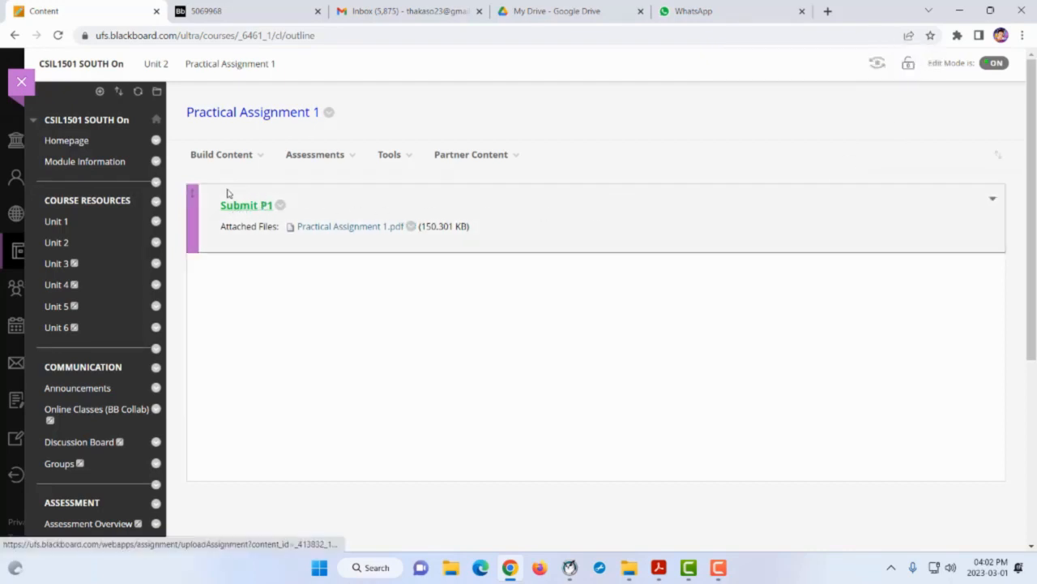
click(246, 204)
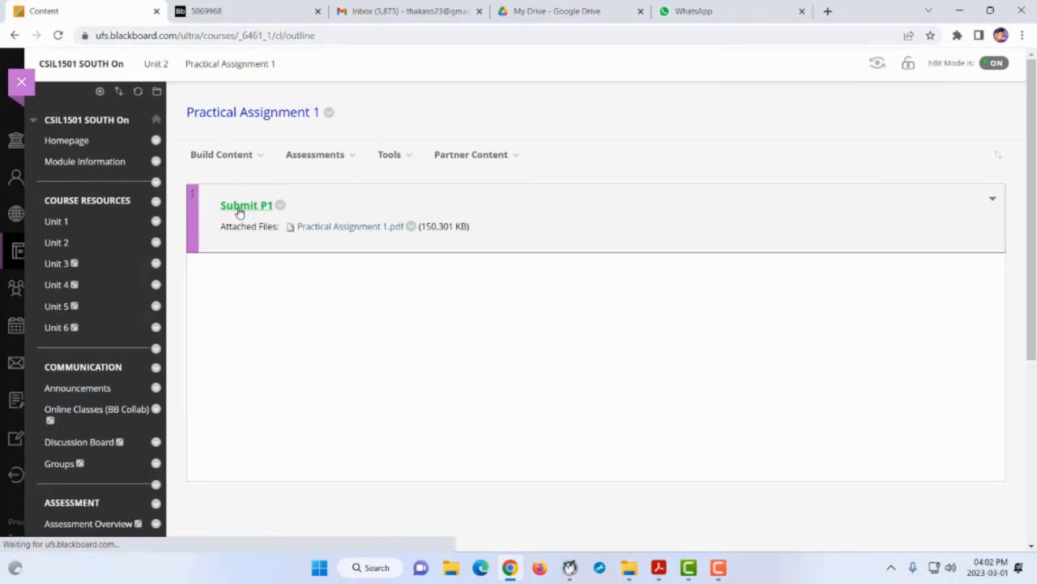
click(247, 204)
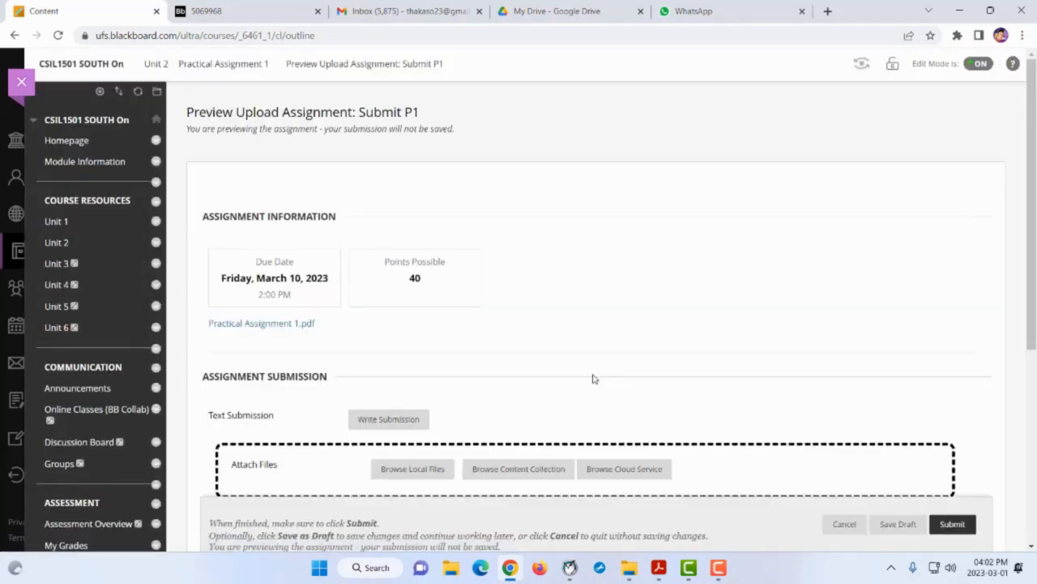
scroll(down, 3)
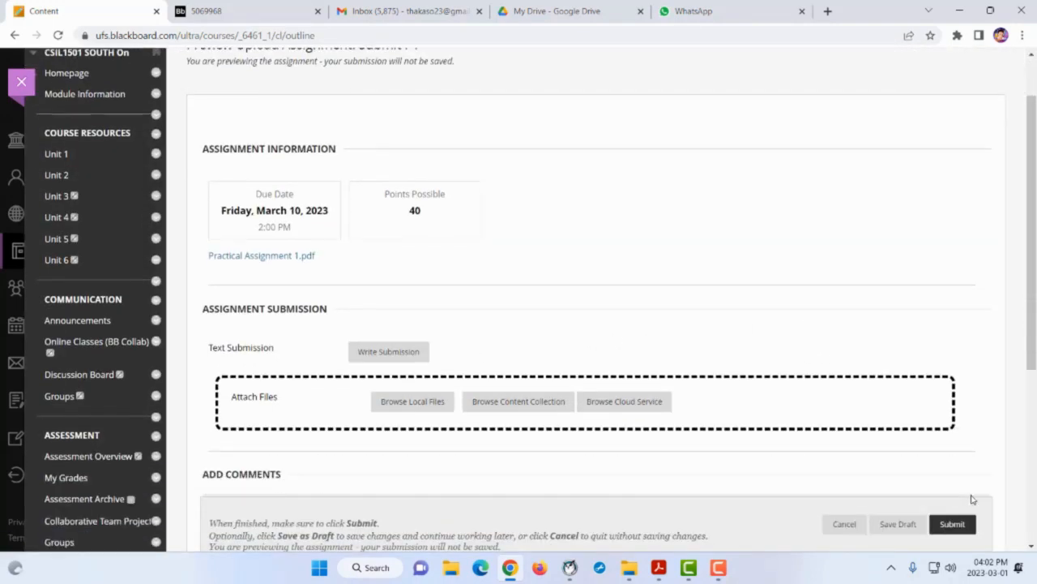
mouse_move(756, 437)
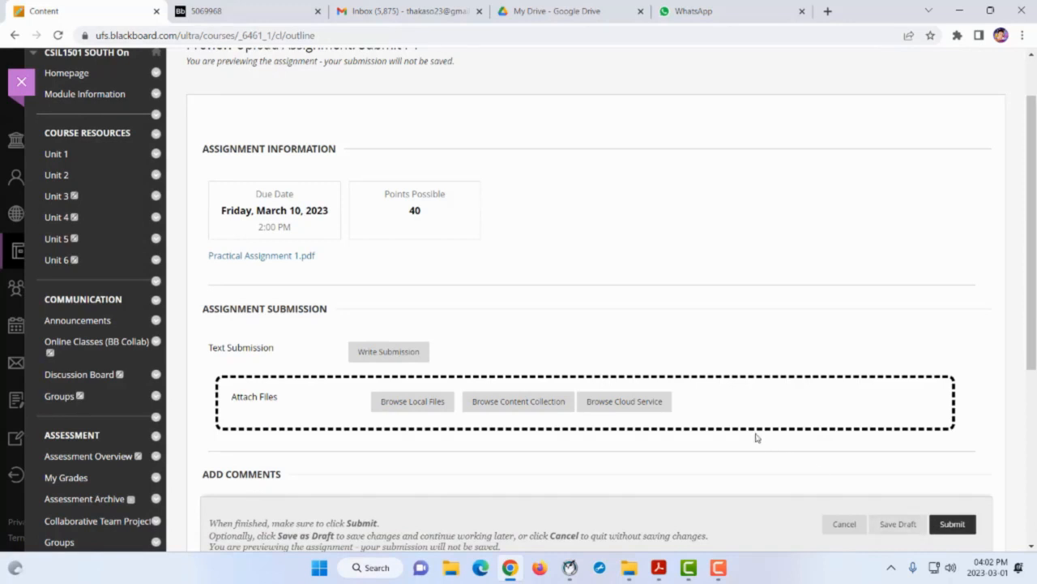
mouse_move(665, 261)
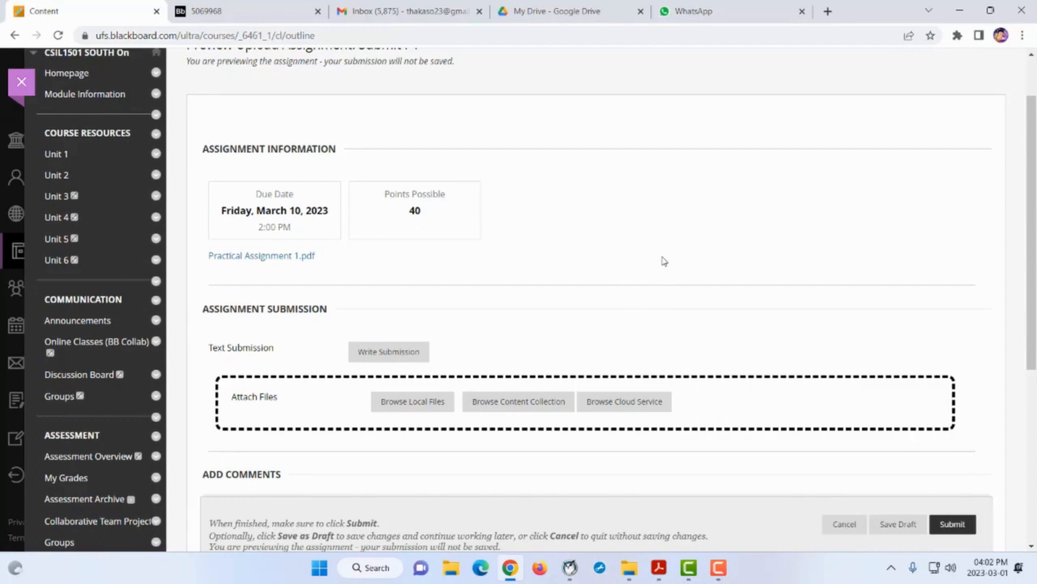
mouse_move(494, 430)
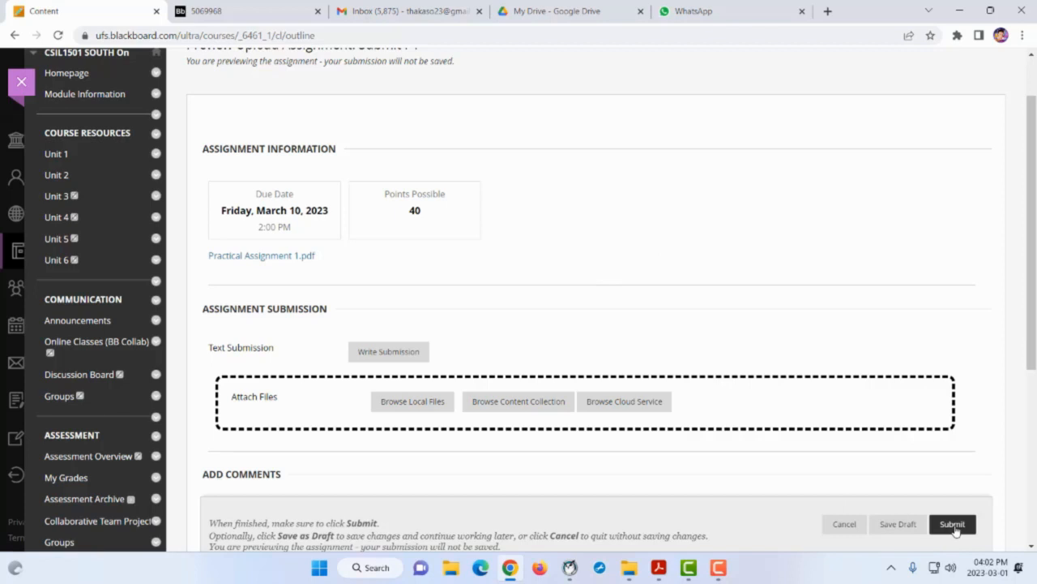
mouse_move(371, 434)
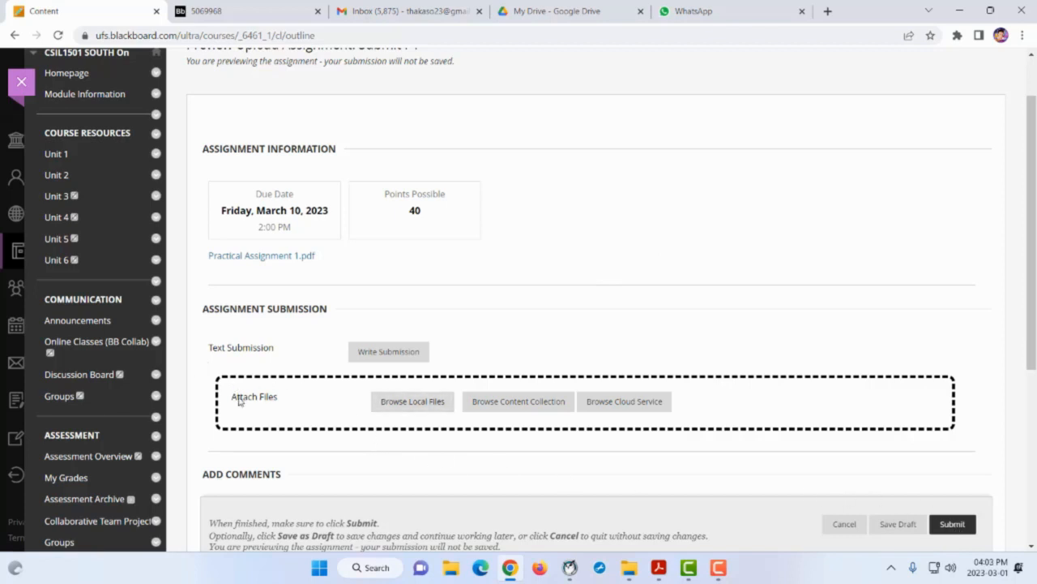
mouse_move(247, 404)
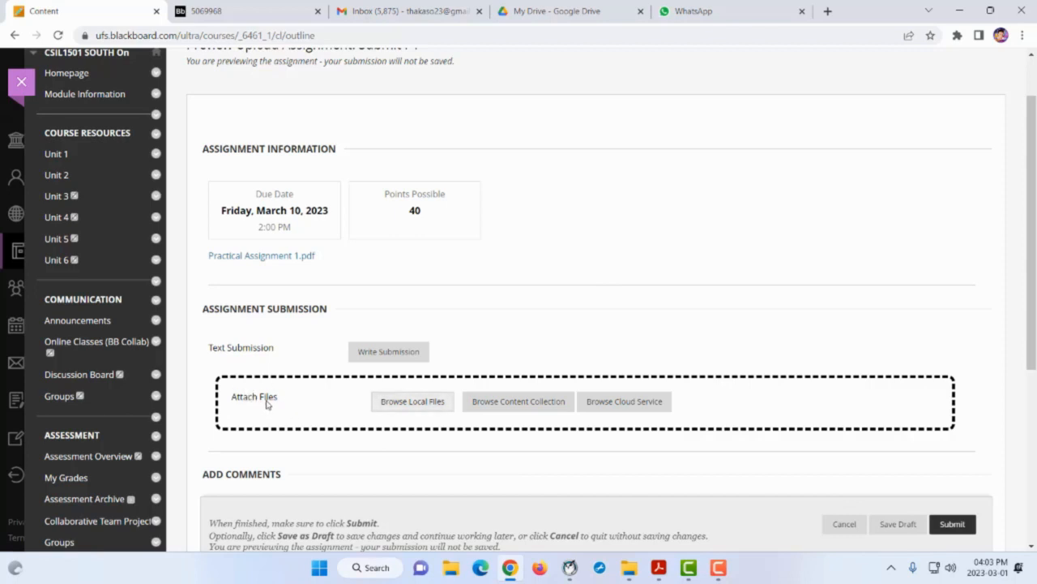
mouse_move(269, 405)
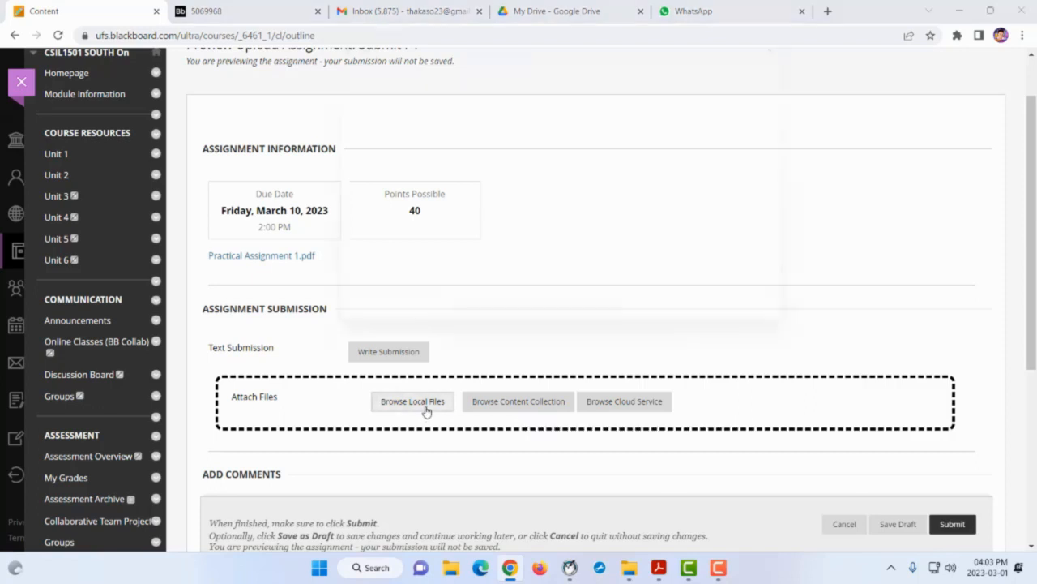
Attach Digital Skills (2).docx from Downloads to the Submit P1 submission.
click(412, 402)
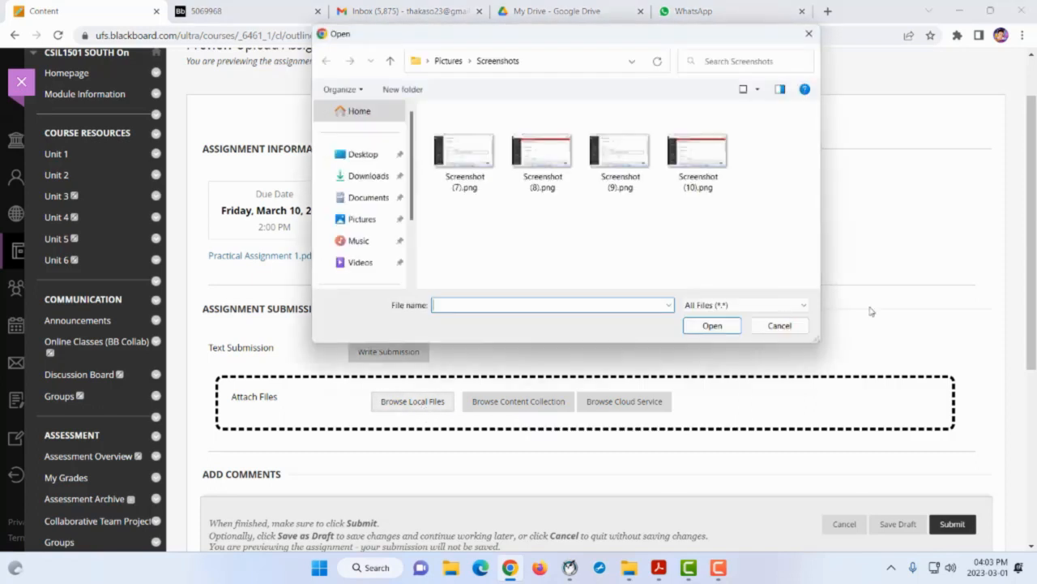
click(368, 175)
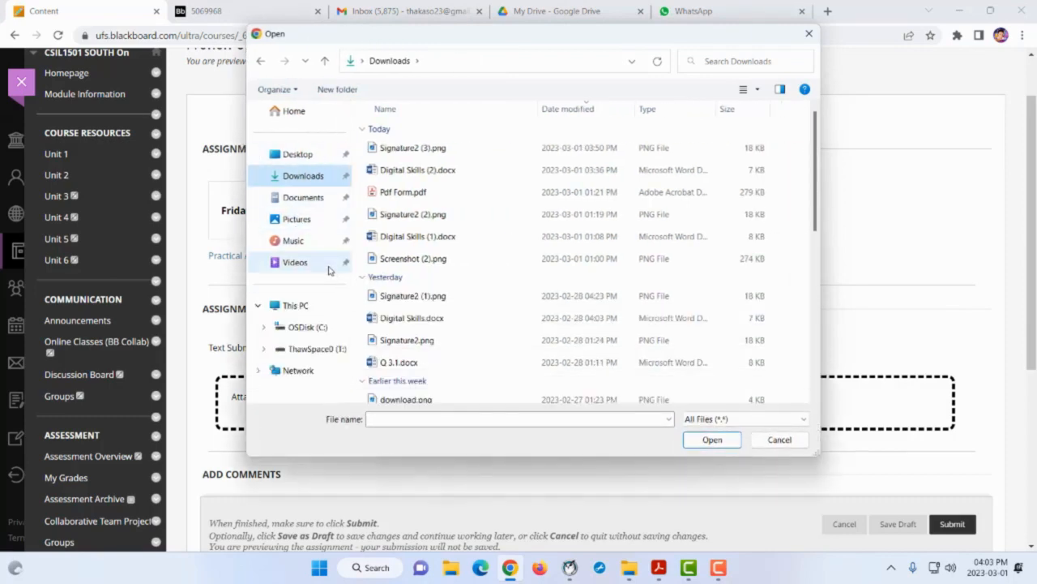
click(419, 170)
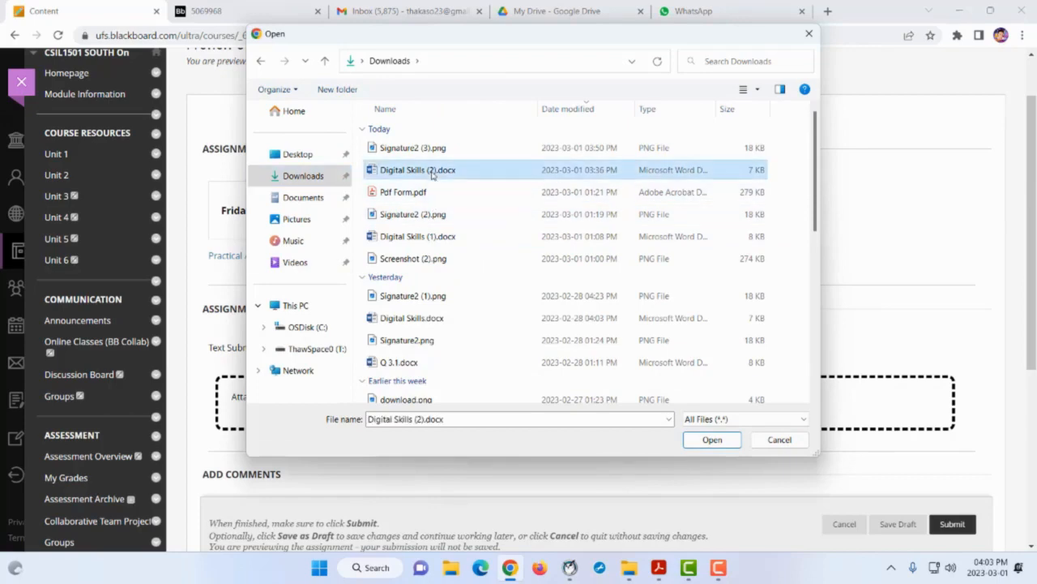
click(711, 439)
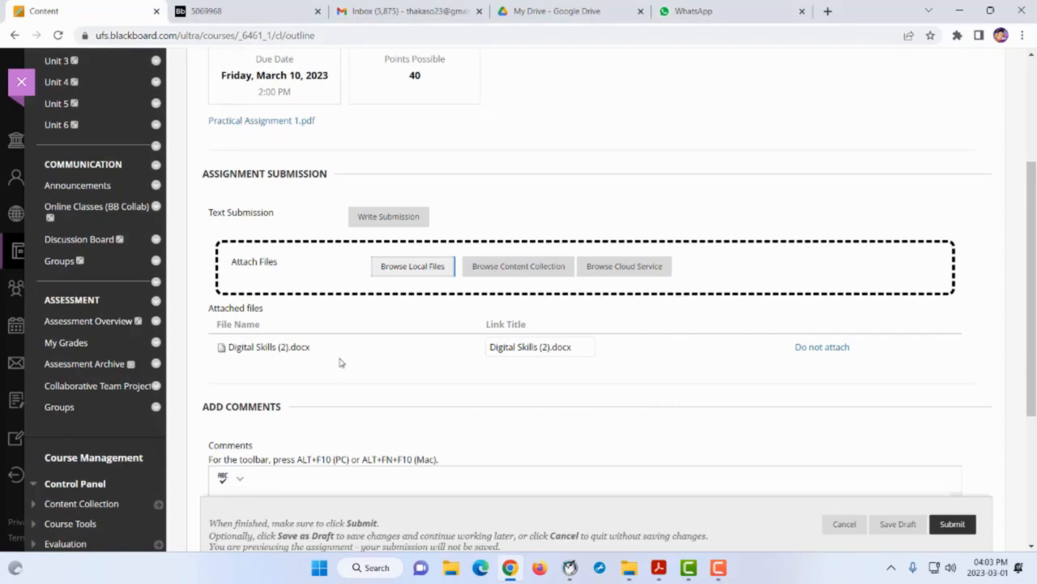
mouse_move(361, 344)
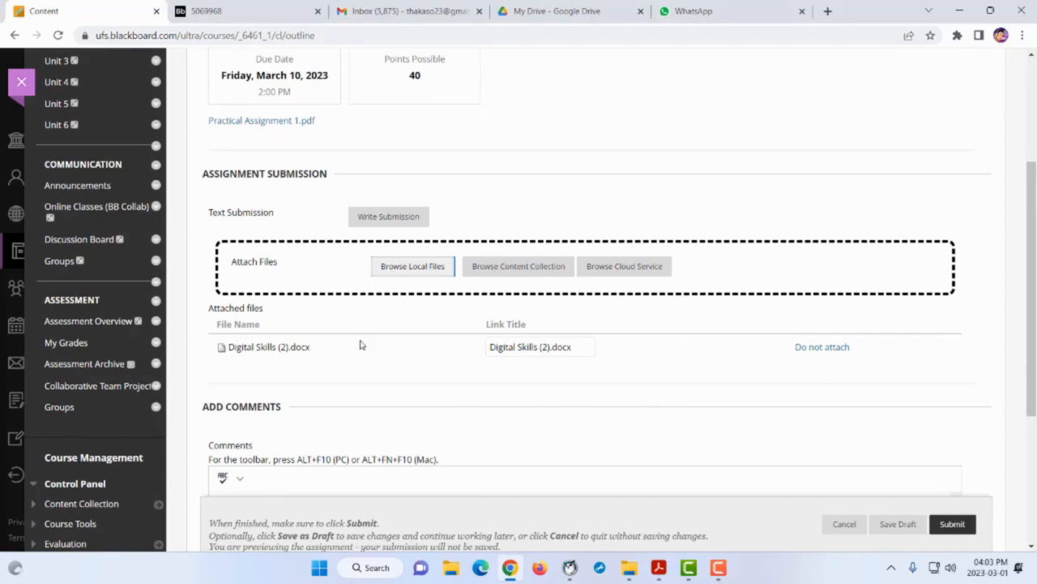
mouse_move(208, 295)
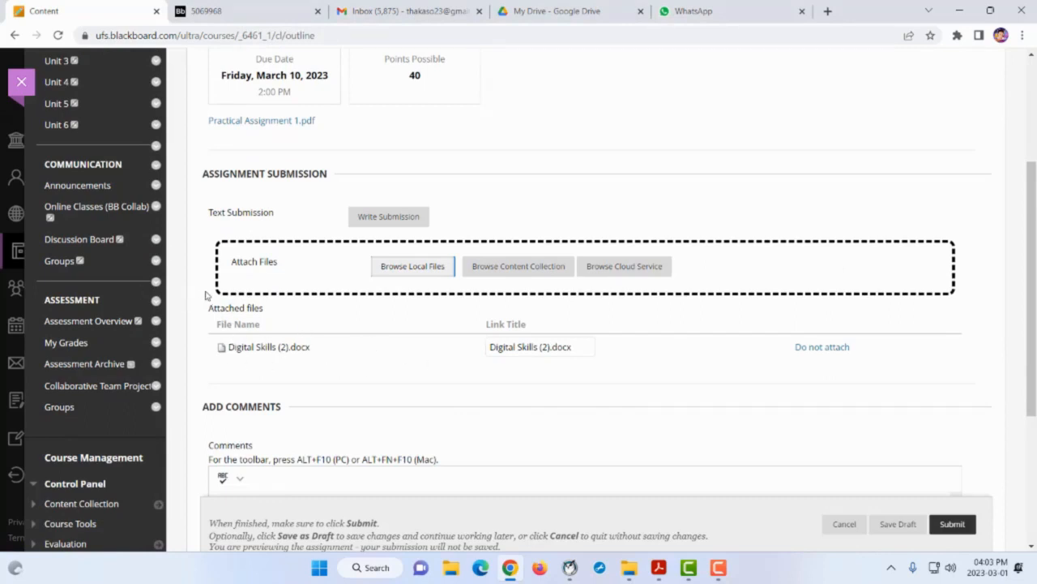
mouse_move(412, 266)
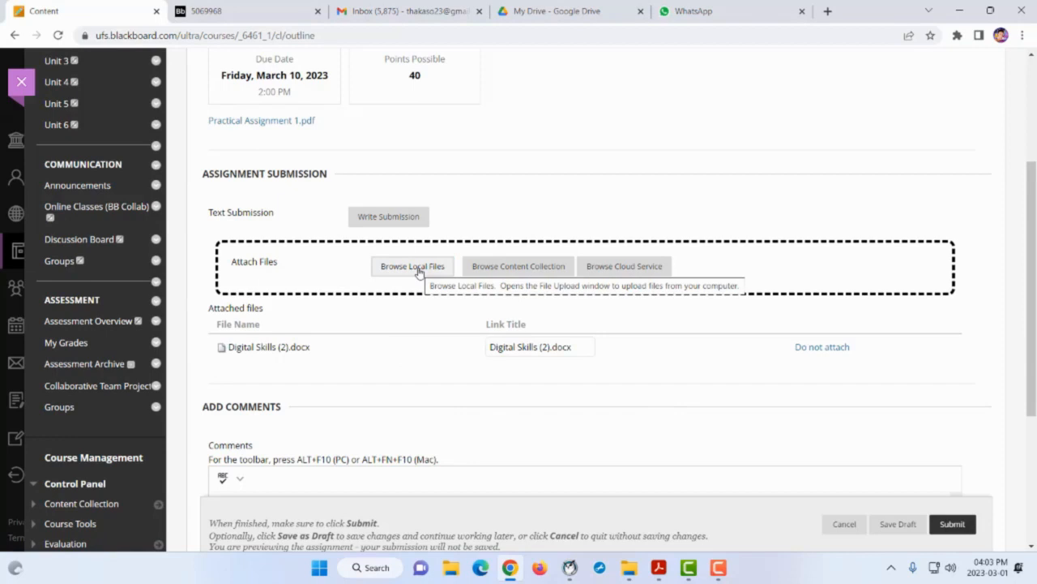
Attach Pdf Form.pdf from Downloads as a second file in the submission.
click(412, 266)
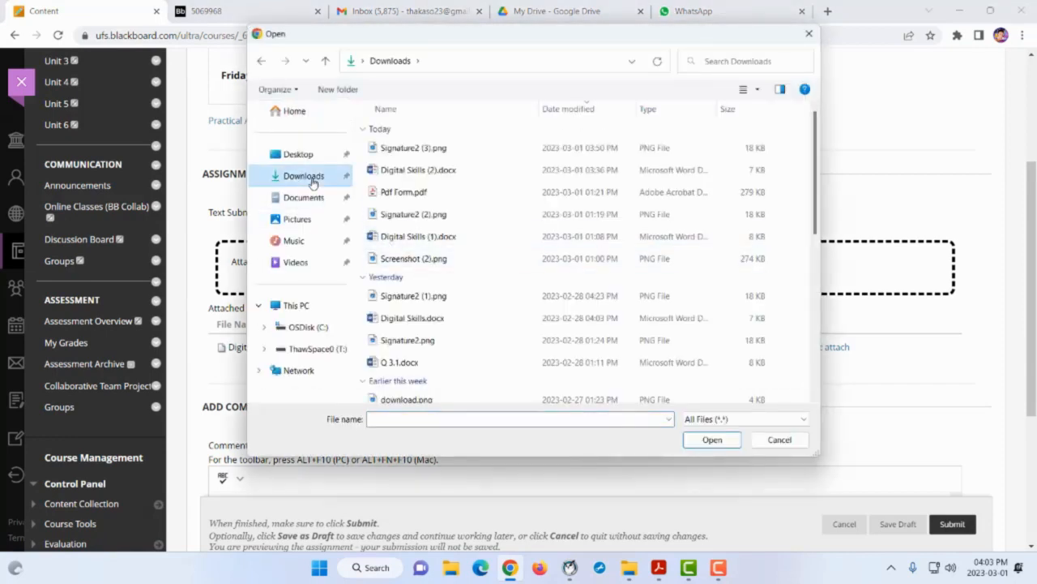
click(403, 191)
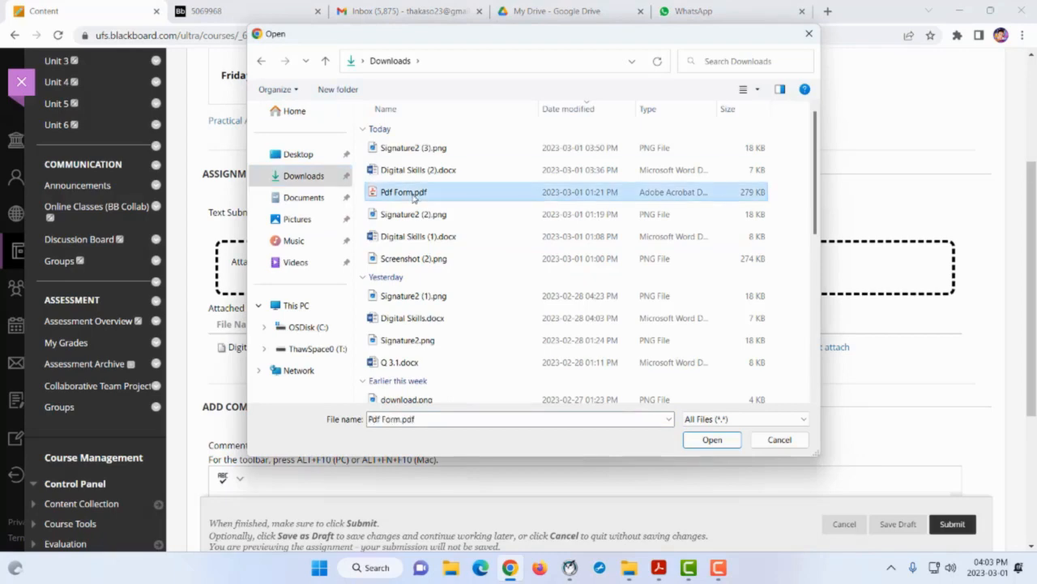
click(712, 439)
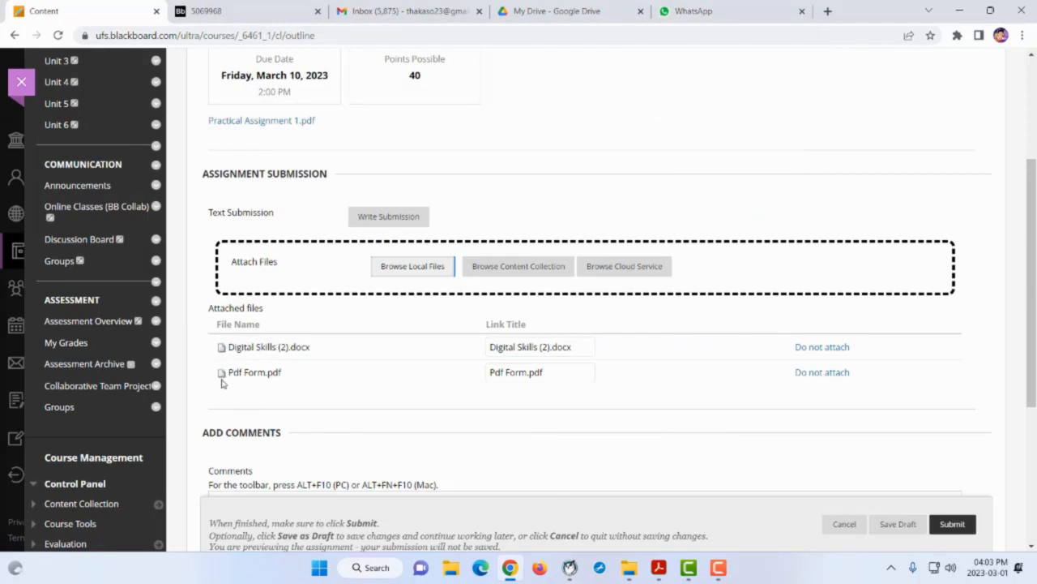
mouse_move(224, 384)
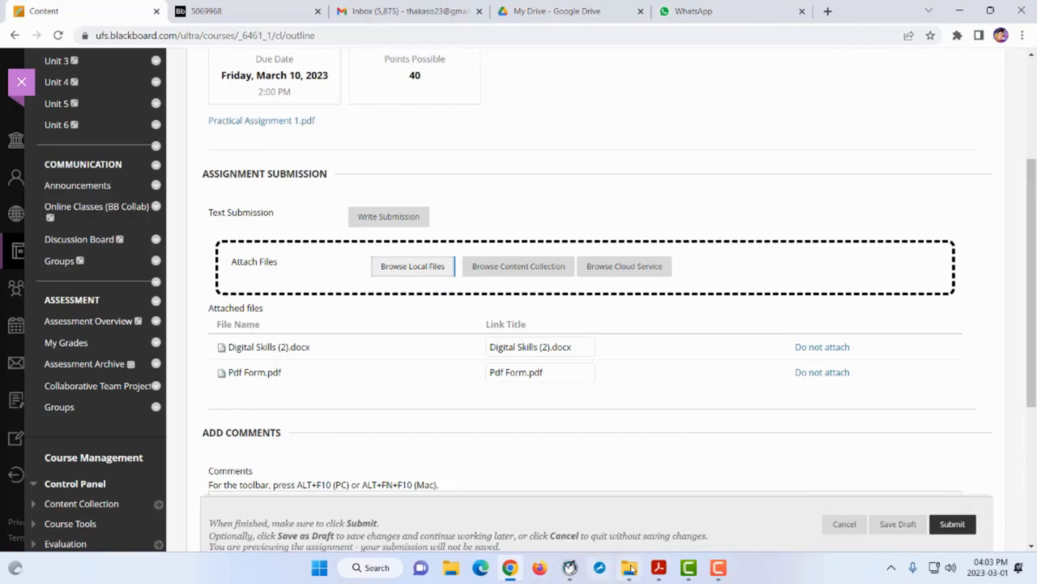
mouse_move(630, 567)
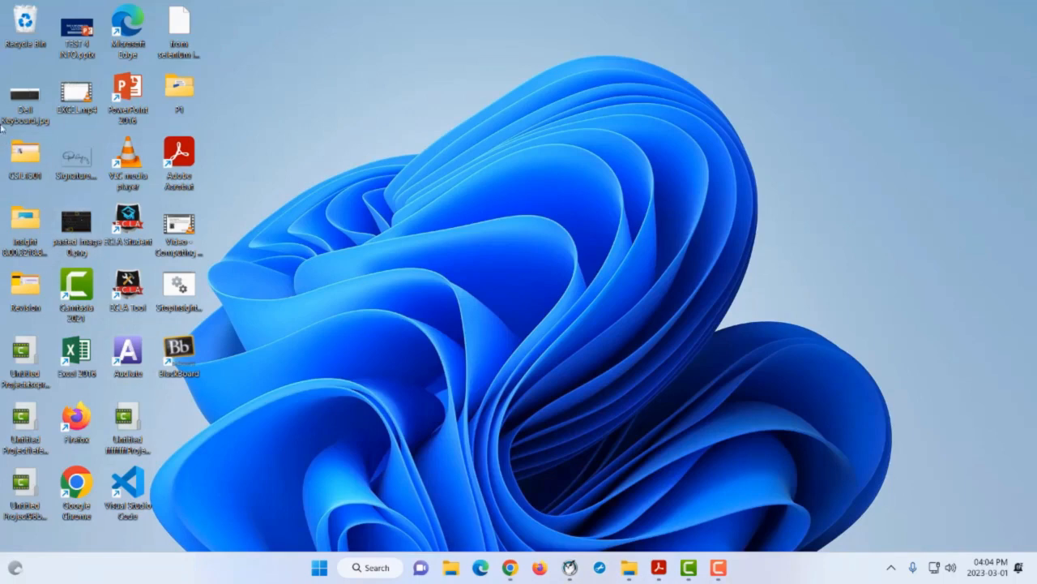
View the Dell Keyboard photo from the desktop in the Photos viewer.
double_click(26, 95)
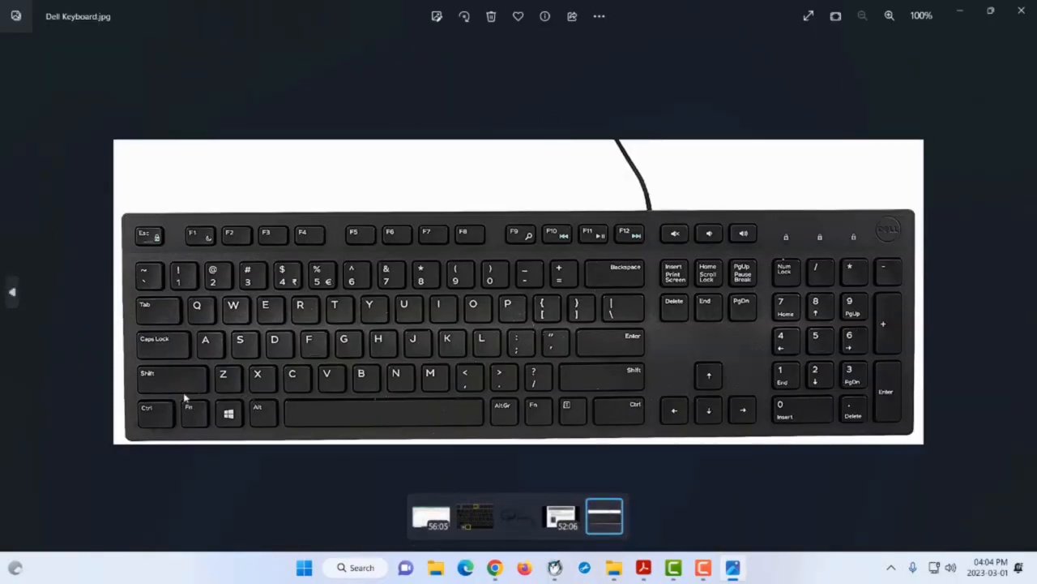
mouse_move(179, 422)
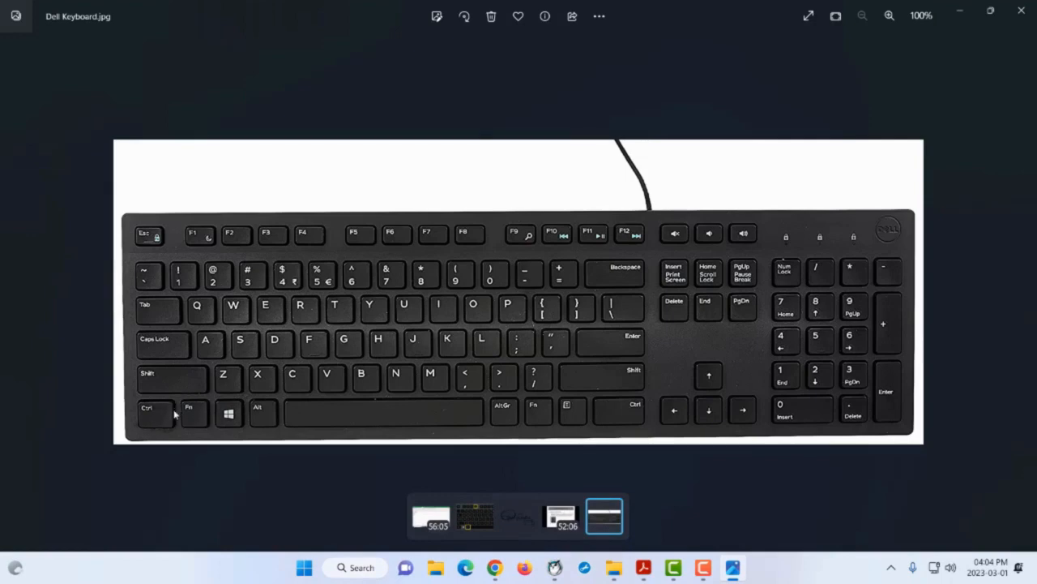
mouse_move(202, 414)
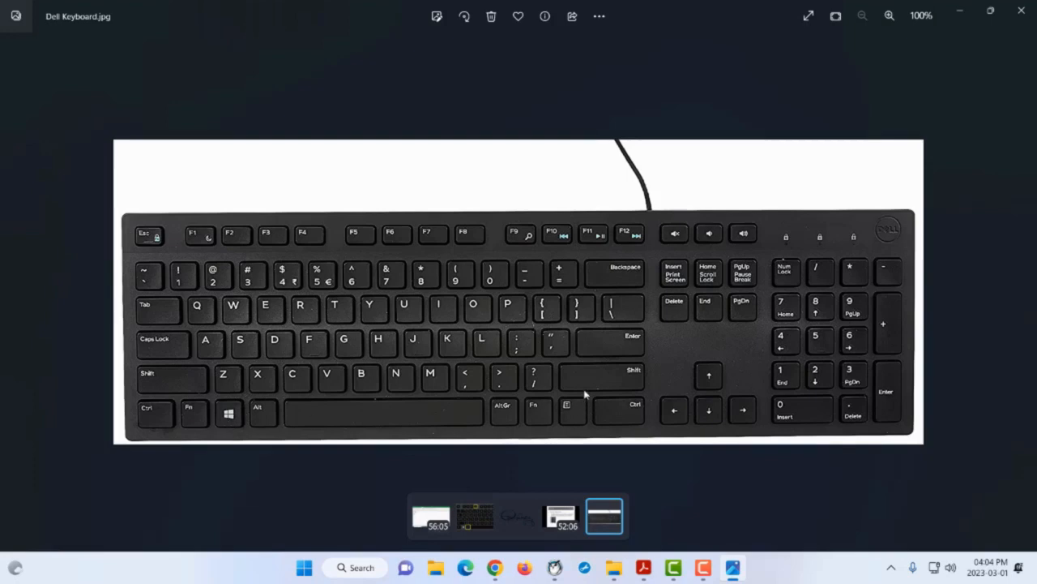
mouse_move(679, 257)
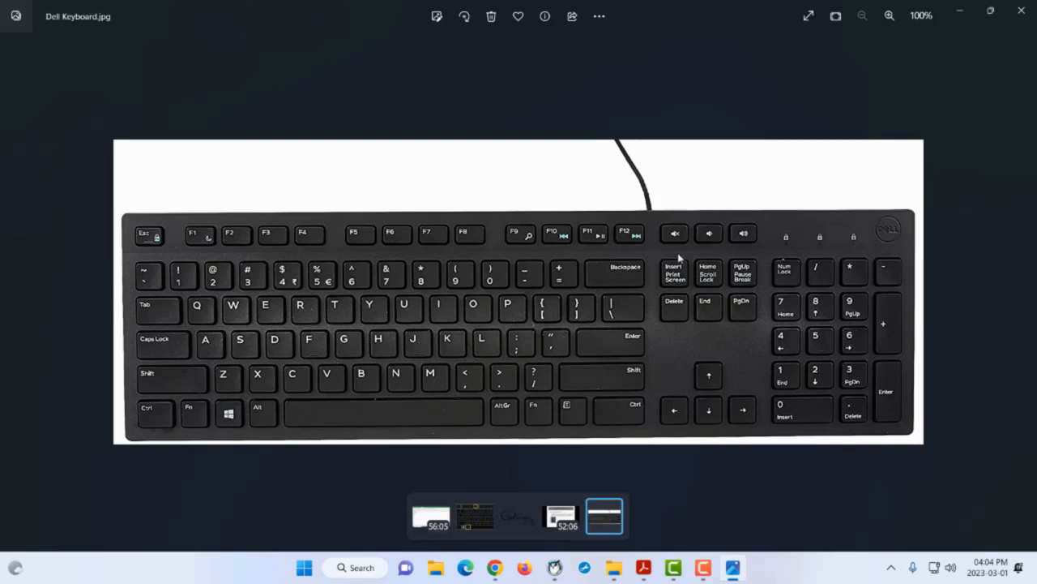
mouse_move(671, 282)
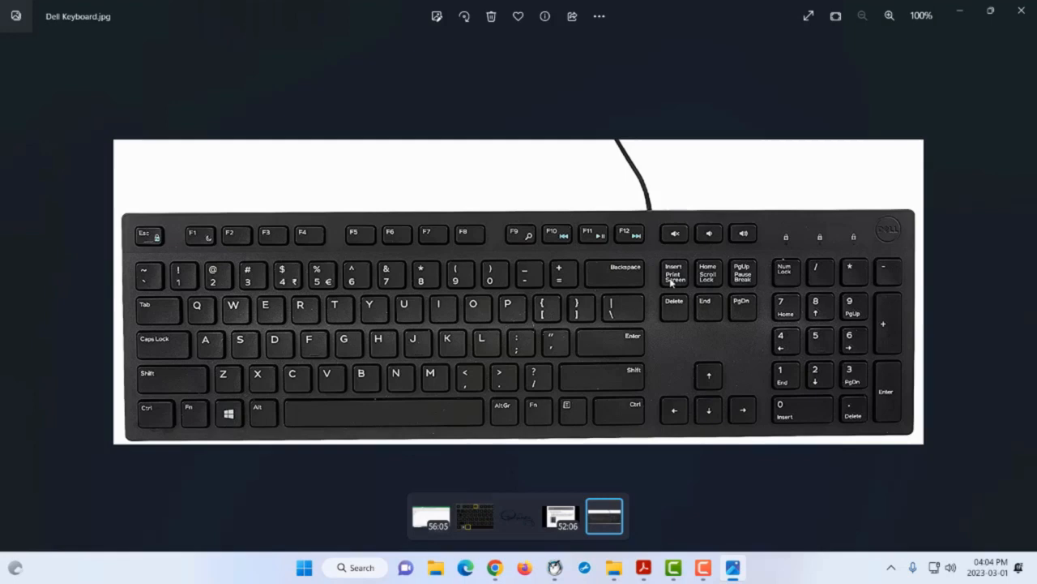
mouse_move(273, 372)
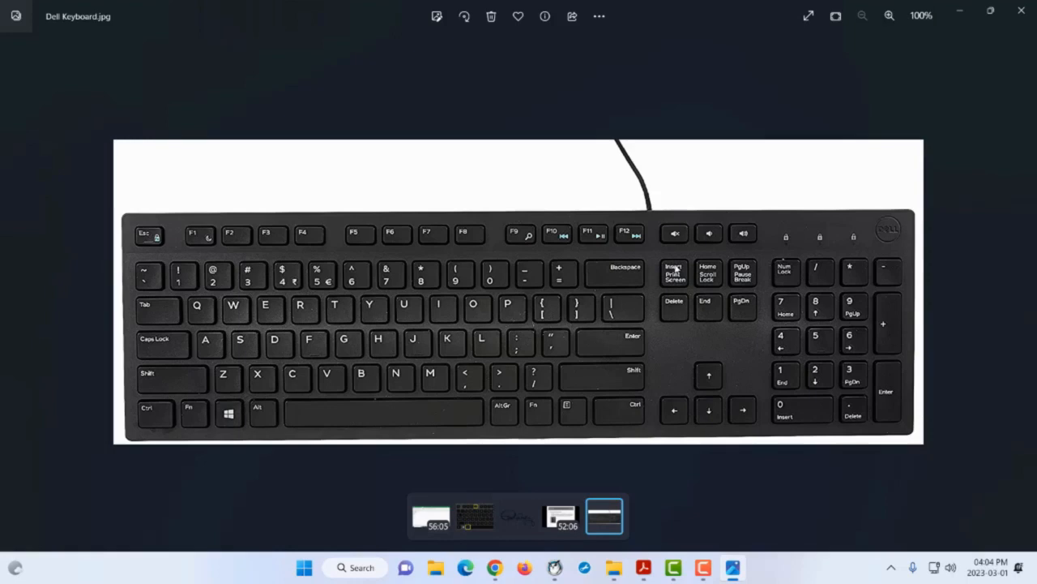
mouse_move(1021, 9)
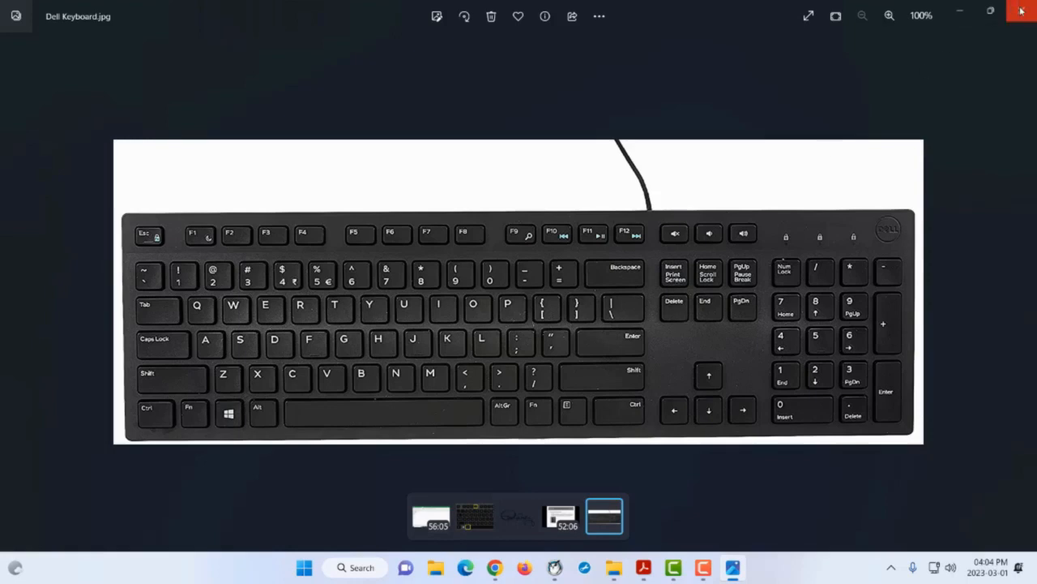
mouse_move(1021, 9)
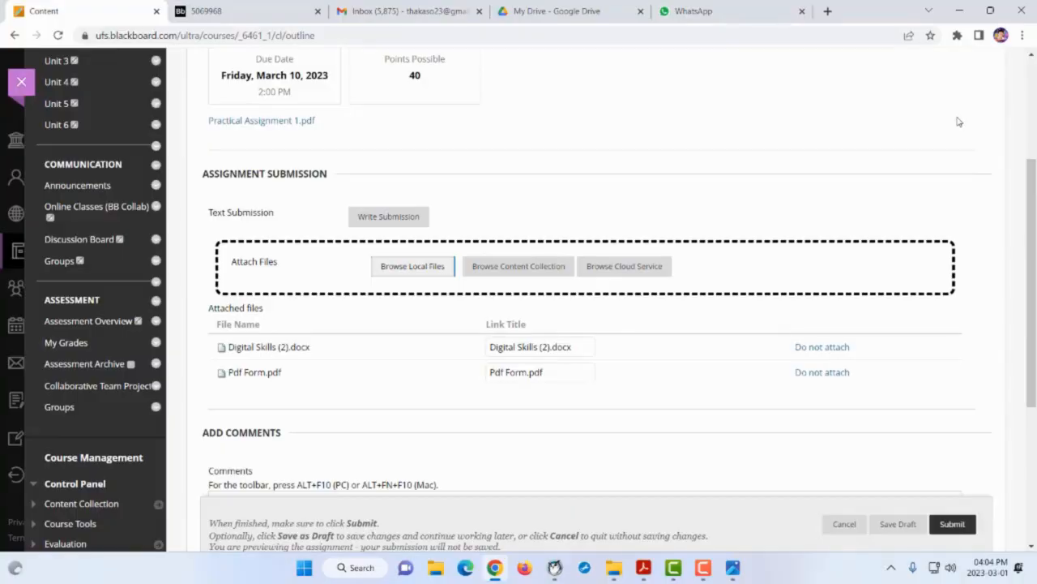
mouse_move(697, 384)
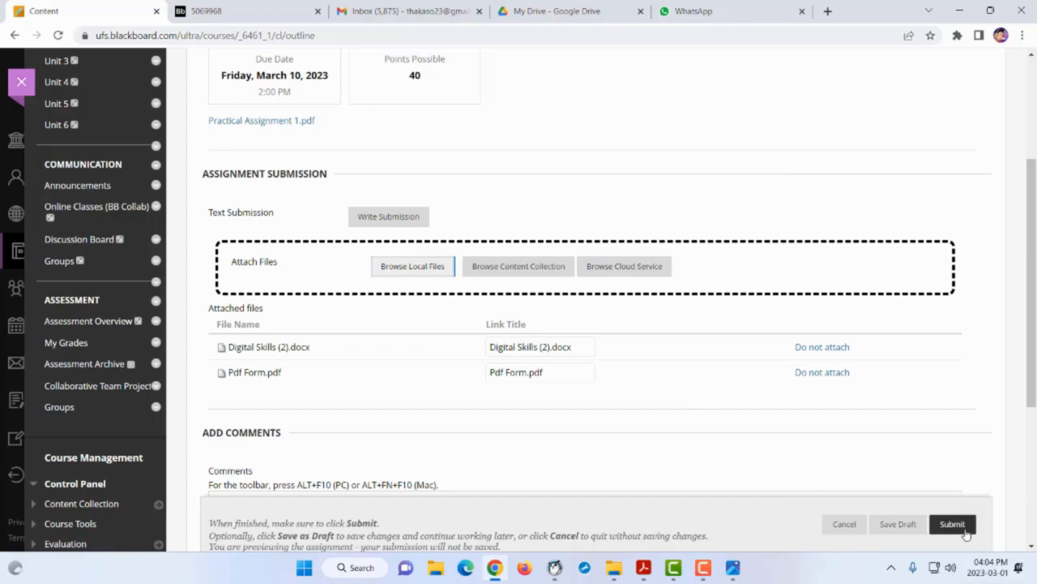
mouse_move(691, 237)
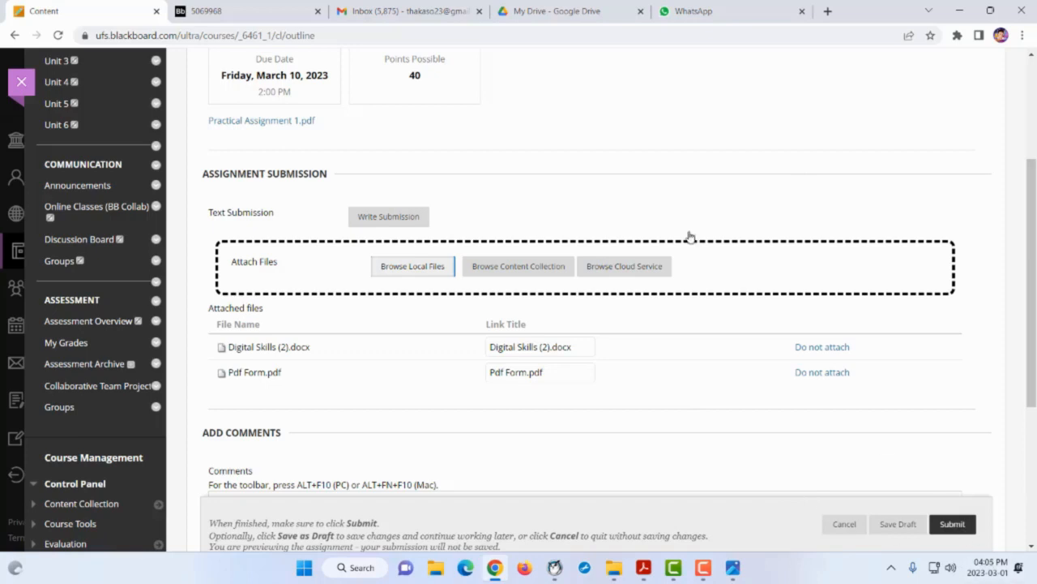
mouse_move(414, 405)
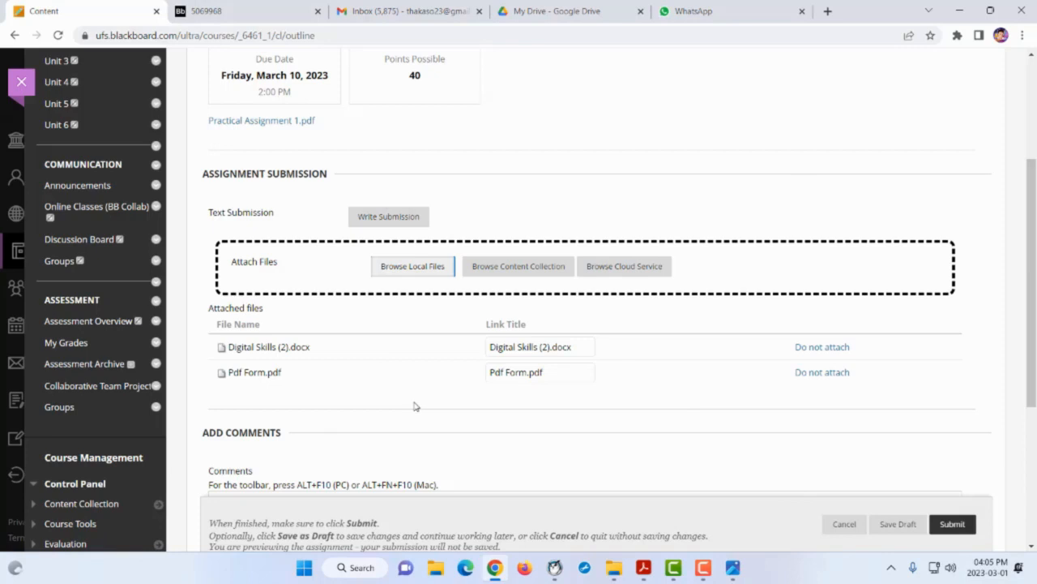
mouse_move(477, 405)
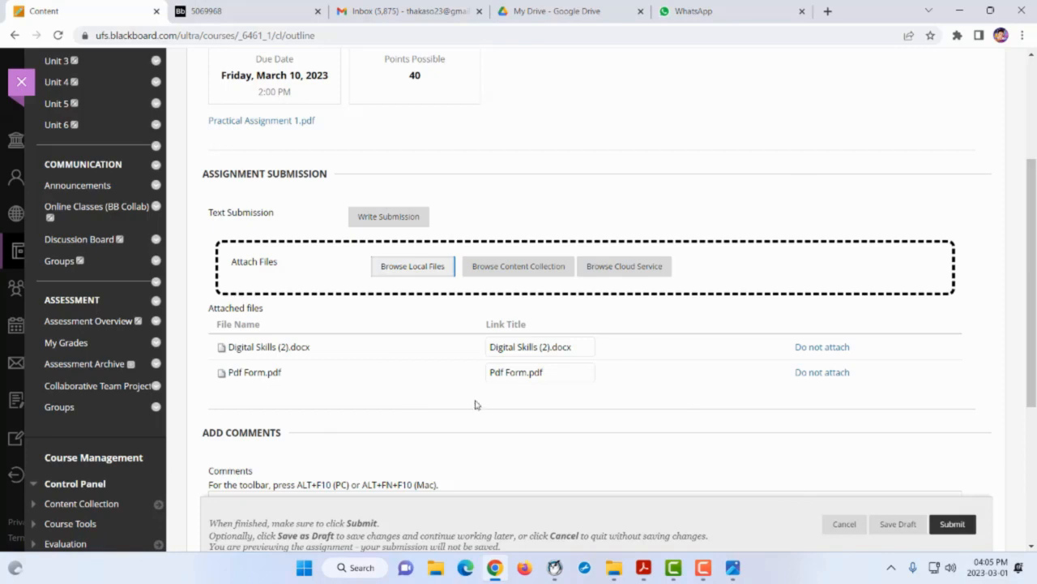
mouse_move(980, 551)
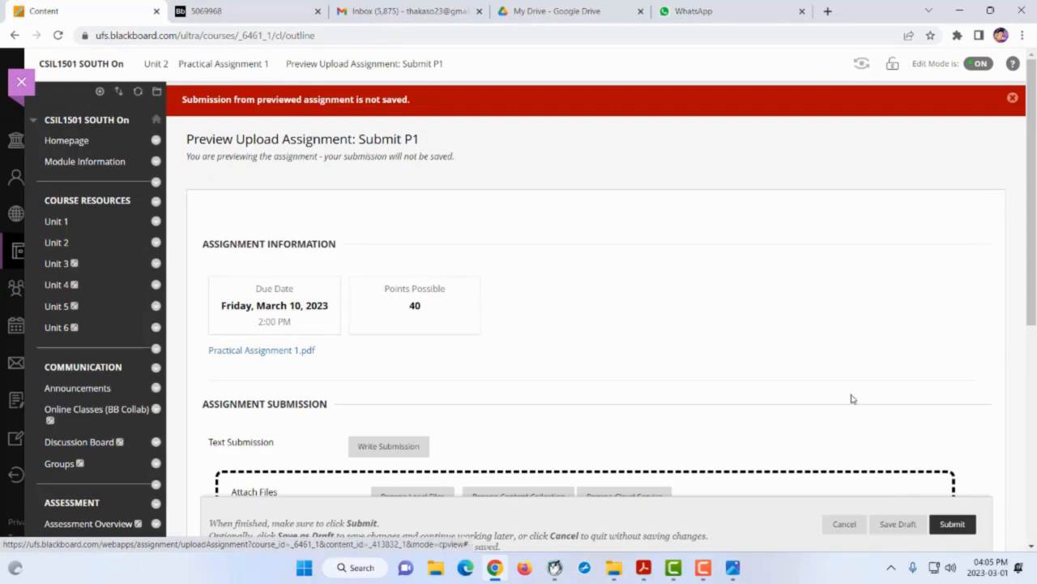
mouse_move(988, 300)
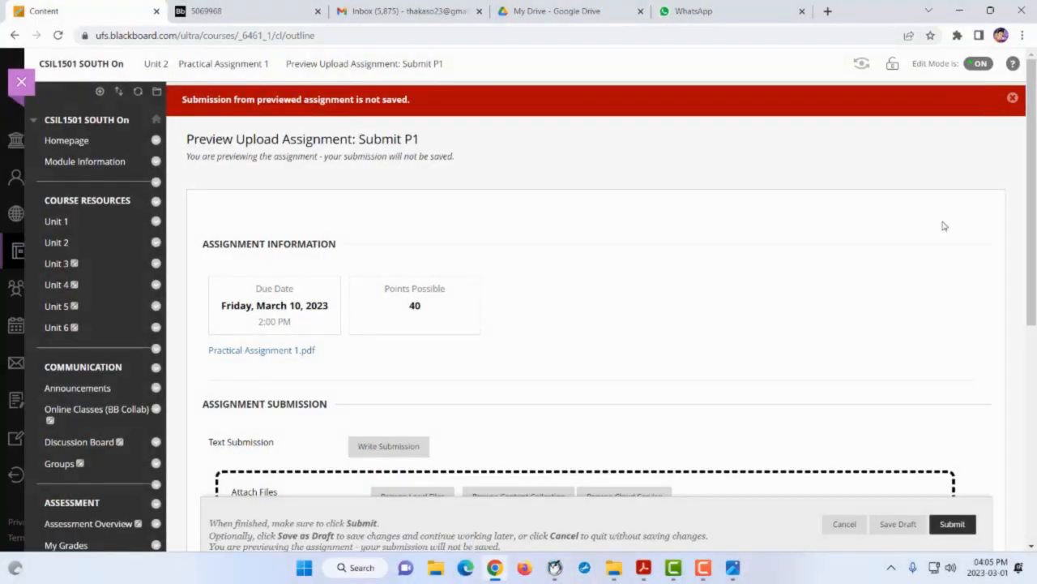
mouse_move(1034, 242)
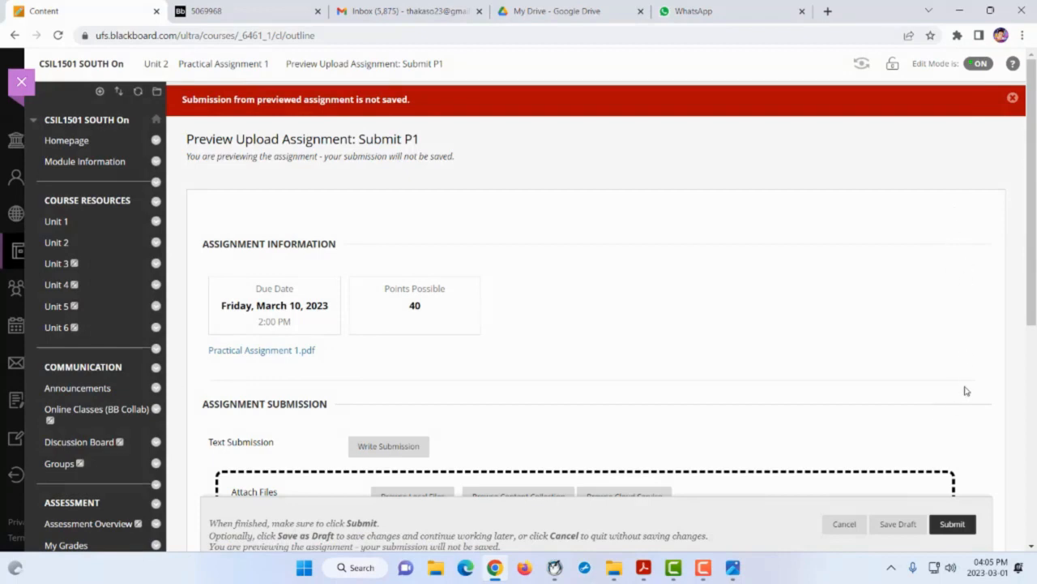
mouse_move(752, 316)
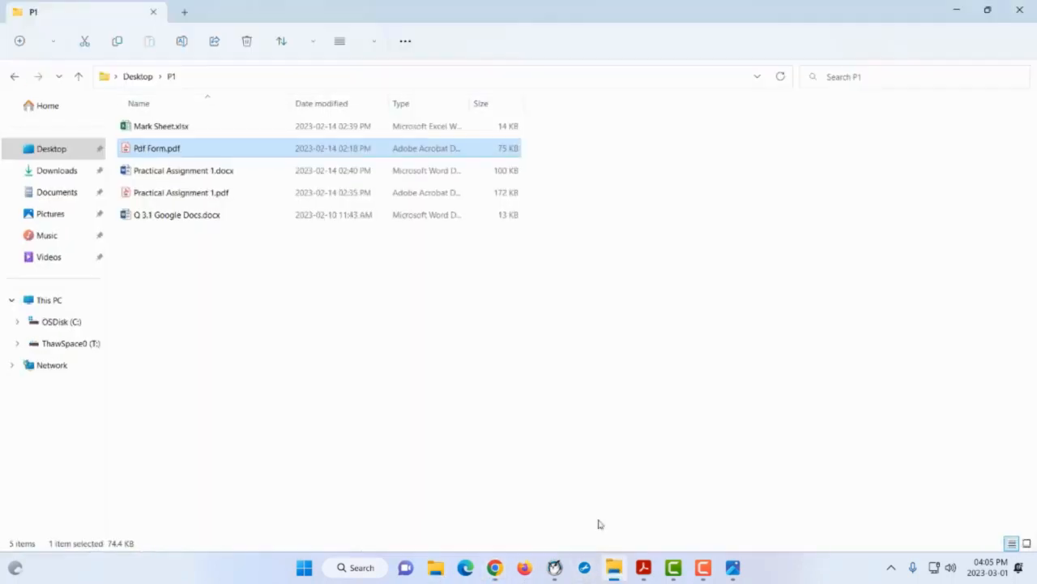
Show the Pictures folder contents in File Explorer.
click(50, 214)
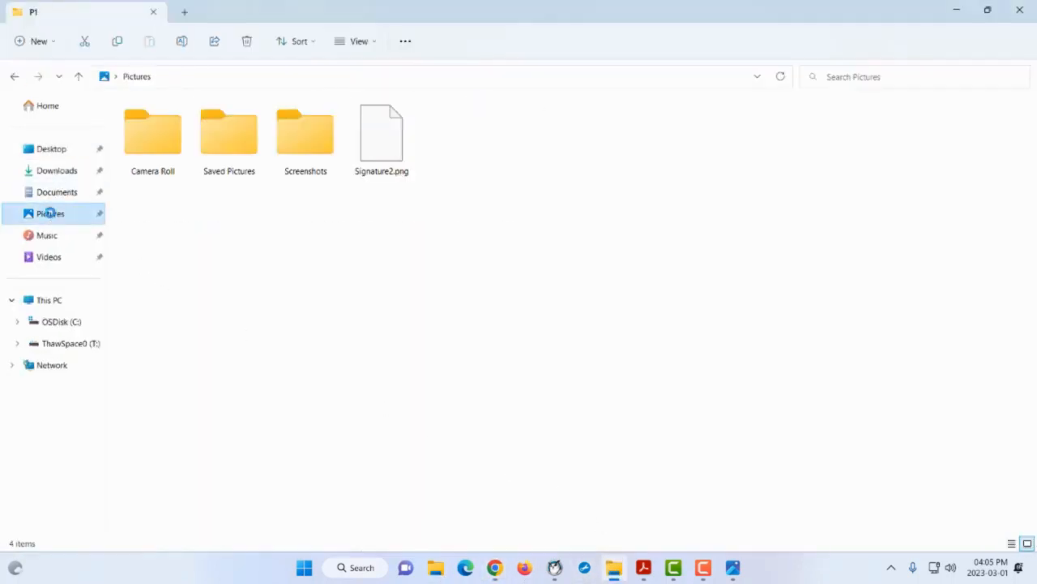
mouse_move(305, 133)
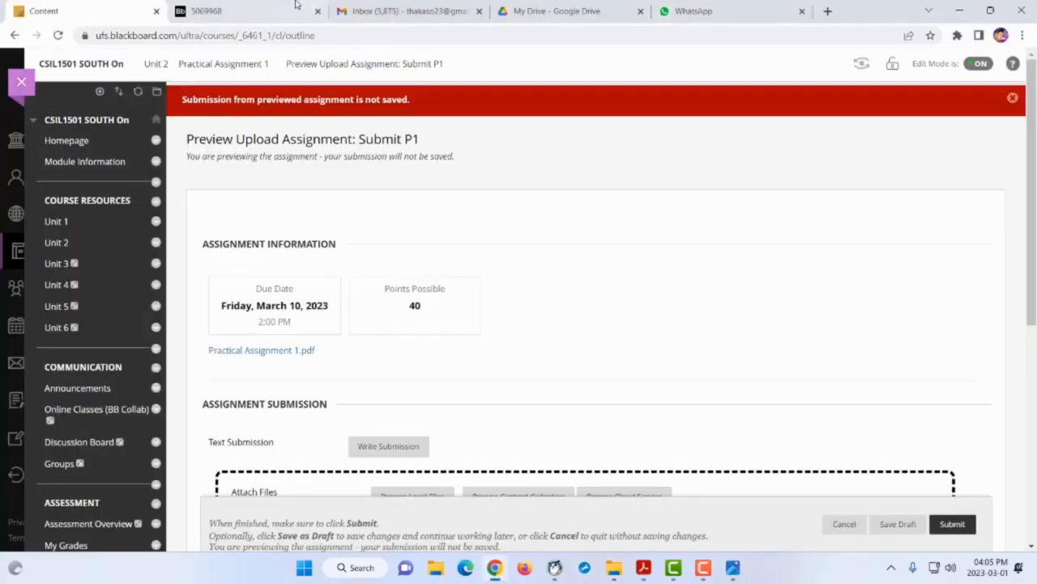
Switch to My Drive in Google Drive and start a new file upload.
click(405, 10)
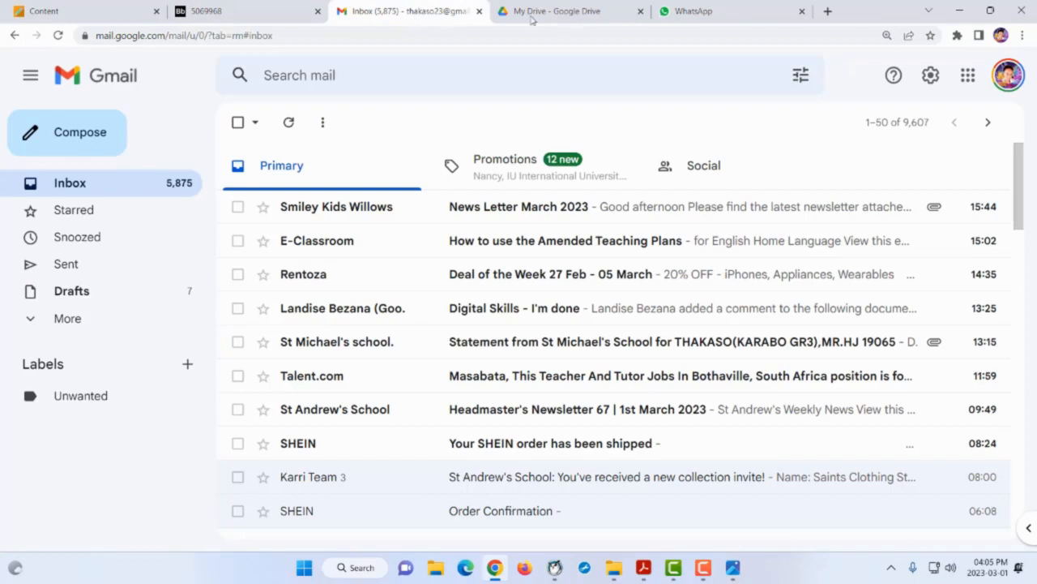
click(567, 10)
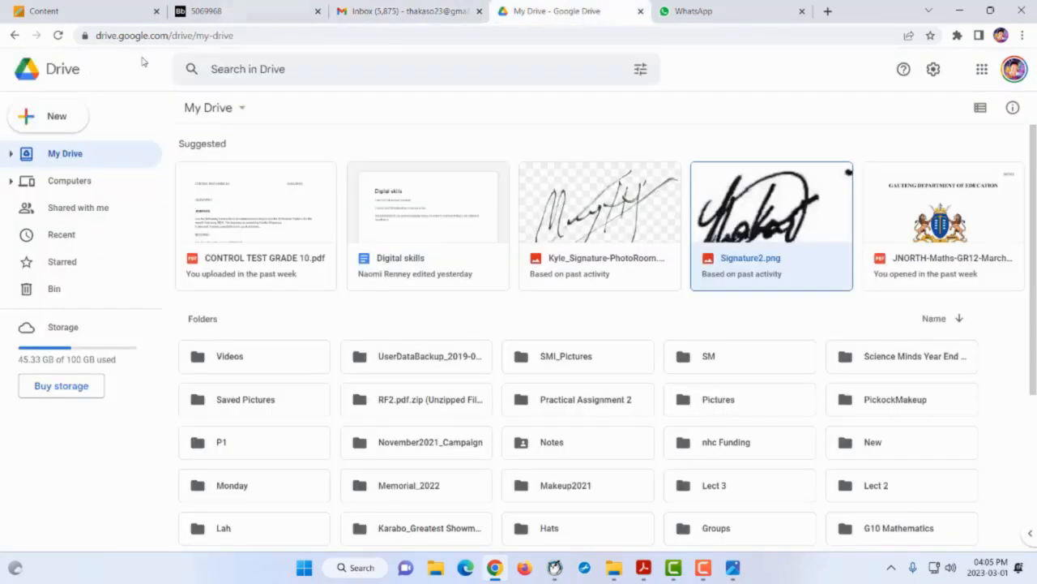
click(47, 117)
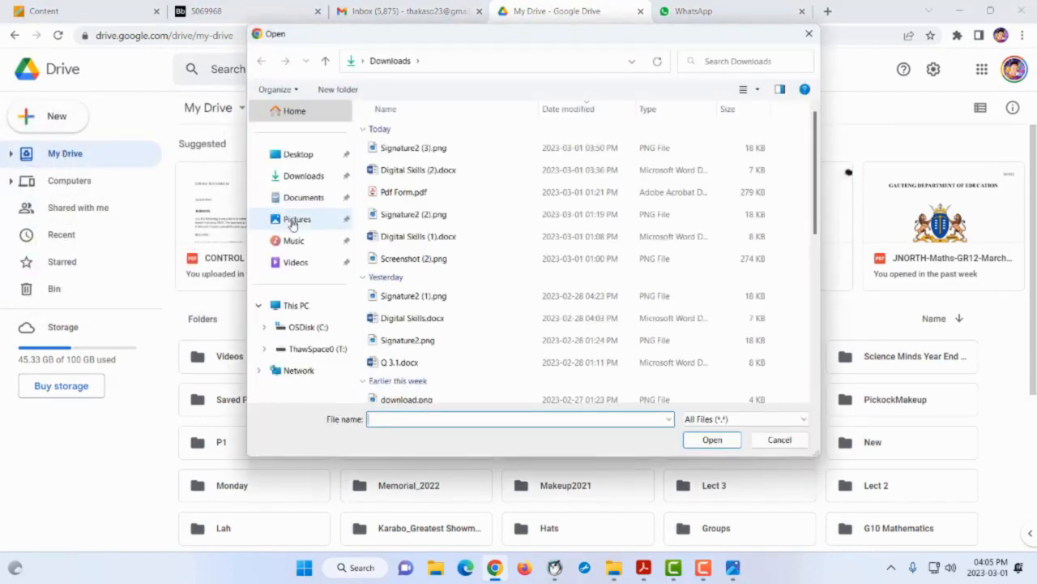
Upload Screenshot (11).png and Screenshot (12).png from Pictures > Screenshots to My Drive.
click(296, 219)
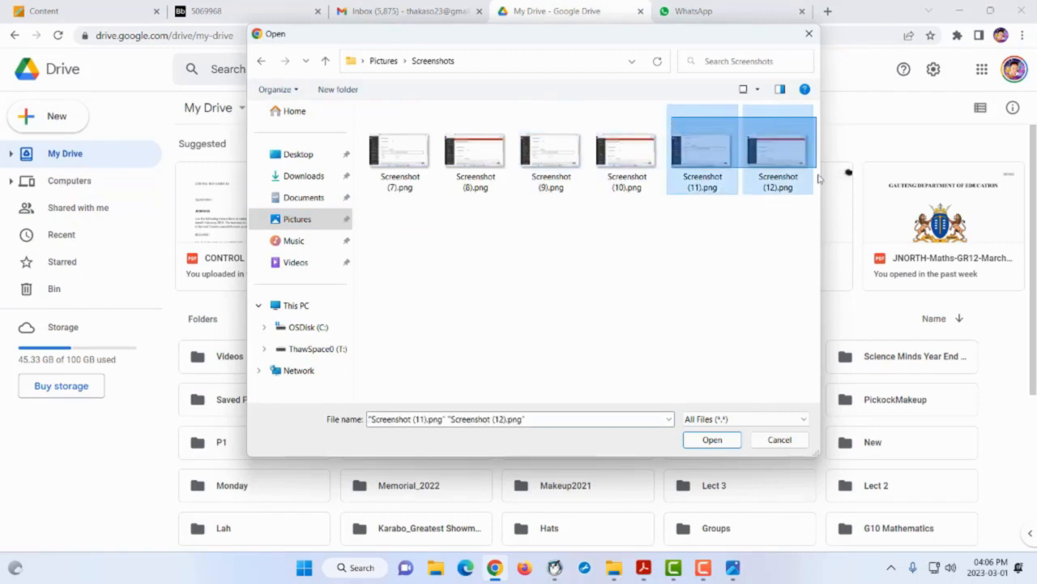
click(710, 438)
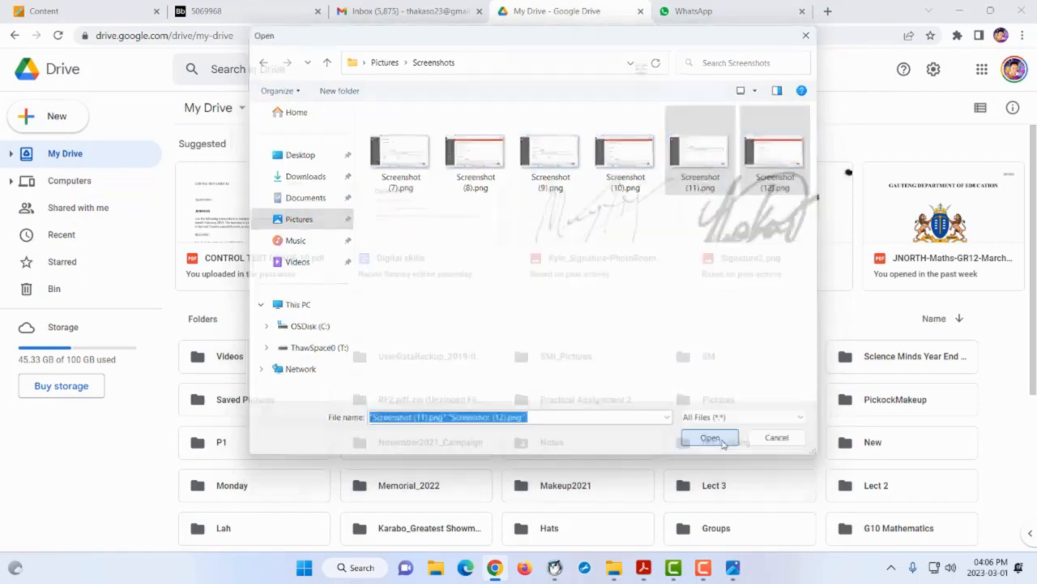
click(710, 437)
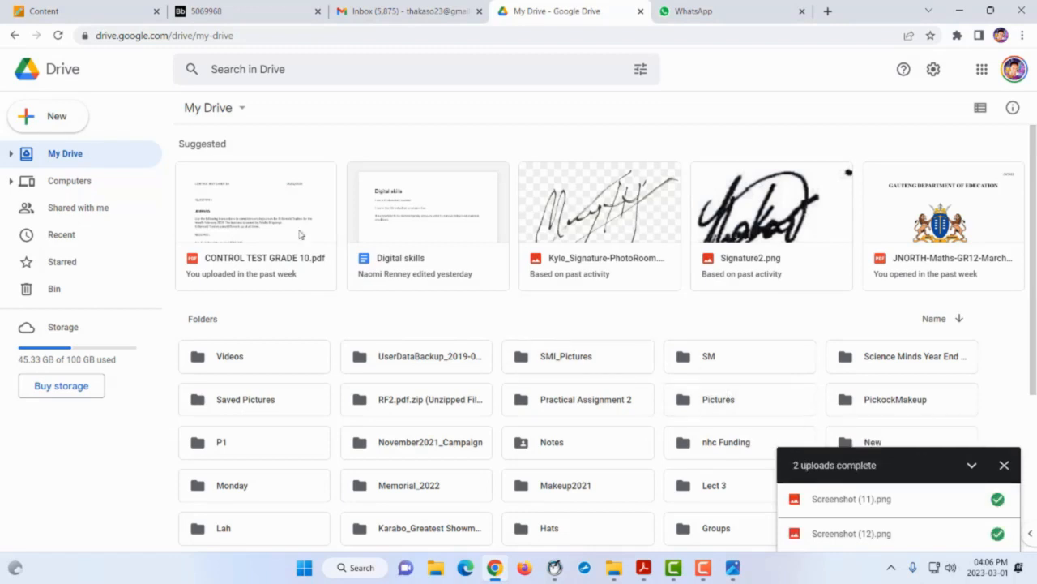
Bring up the sharing settings for Screenshot (11).png from Recent files.
click(62, 234)
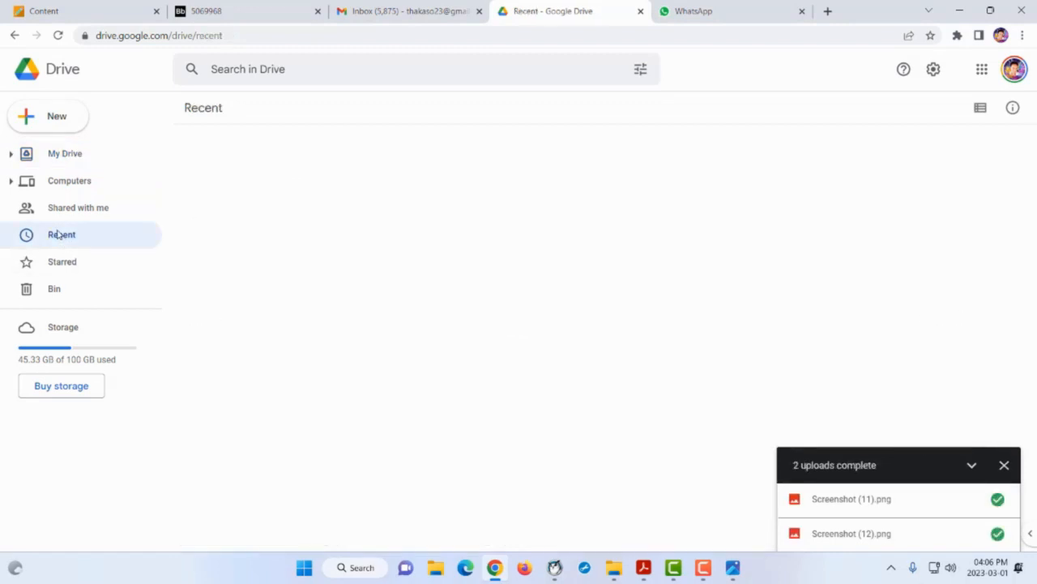
click(62, 233)
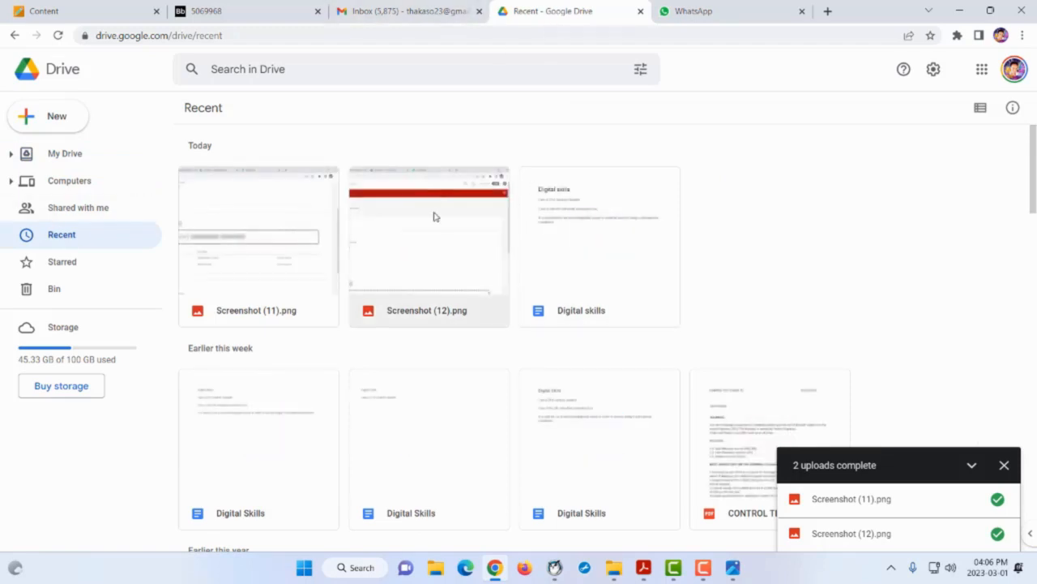
right_click(257, 235)
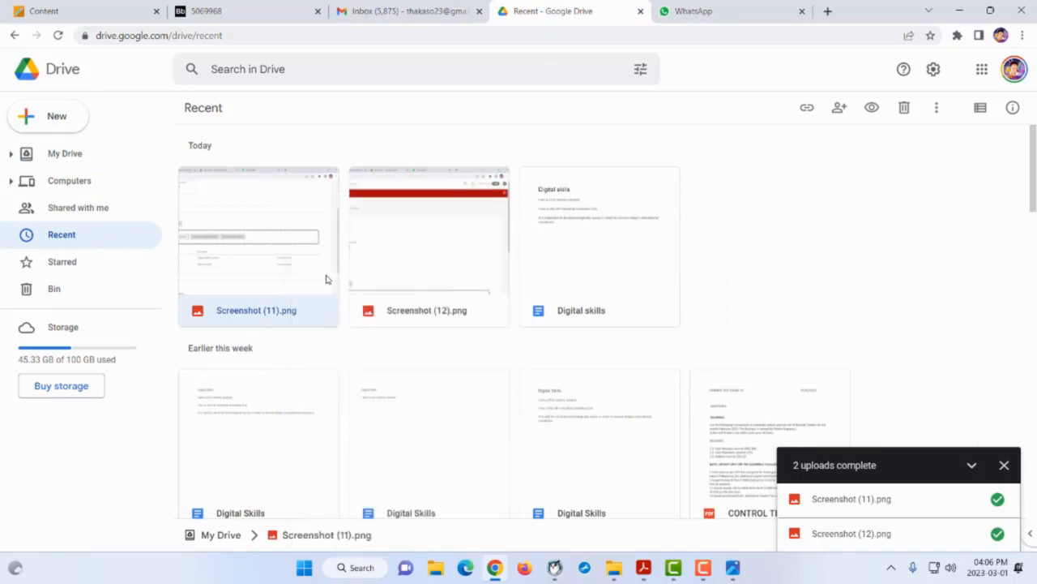
double_click(257, 235)
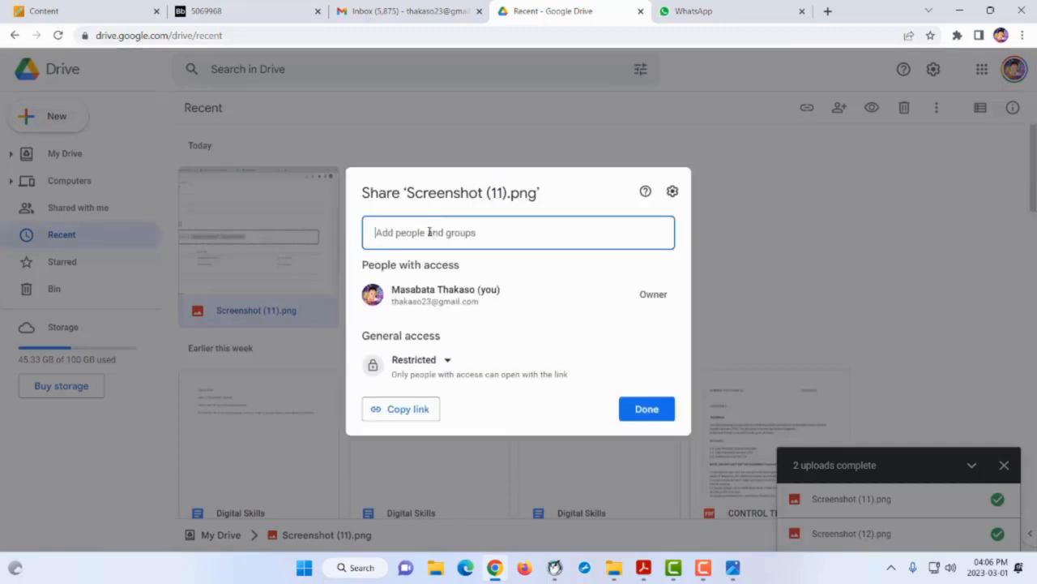
Add the lecturer as editor of Screenshot (11).png and begin the message with 'Dea'.
click(518, 234)
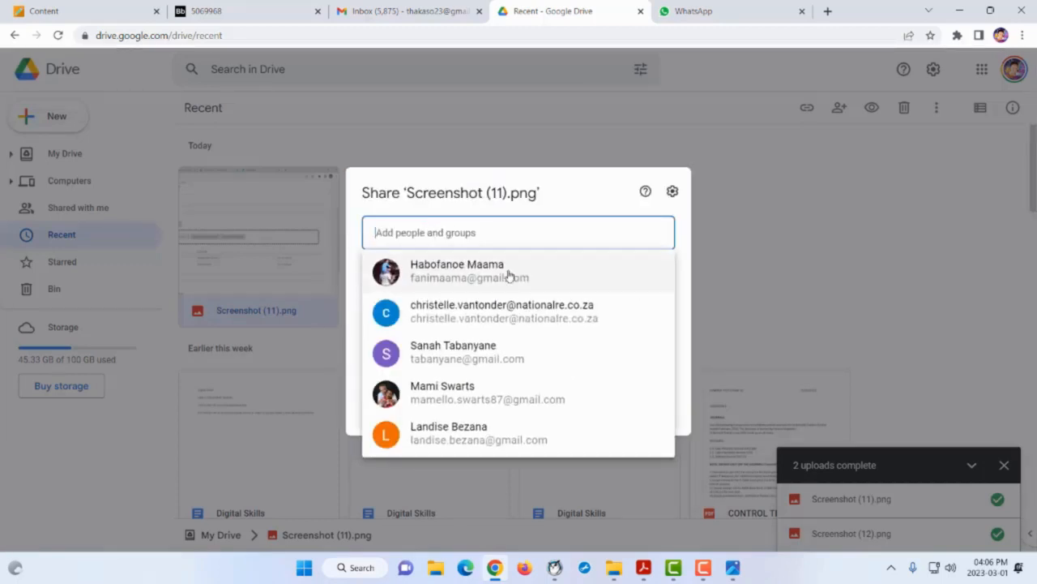
click(500, 311)
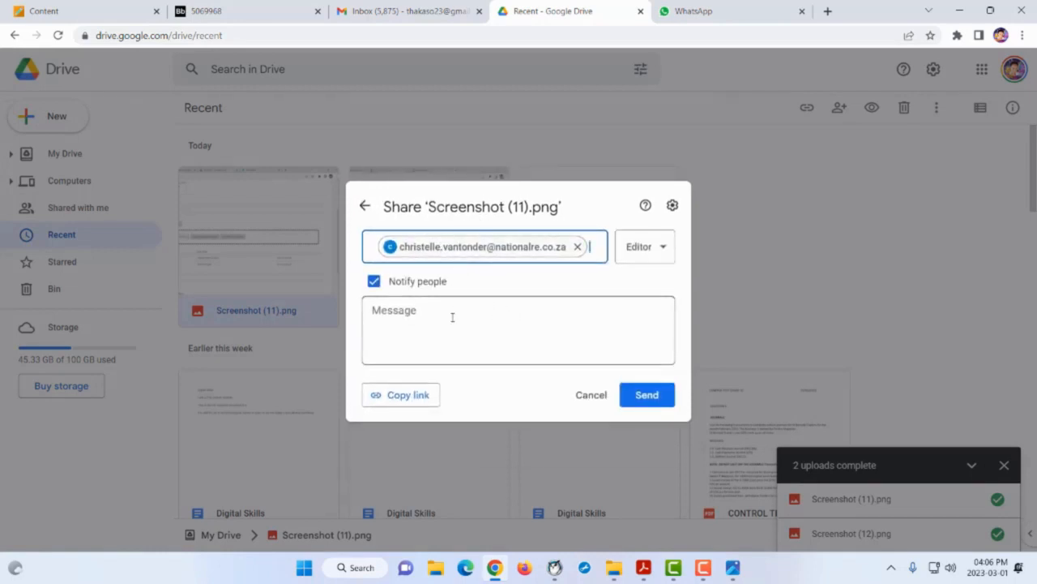
text(Dea)
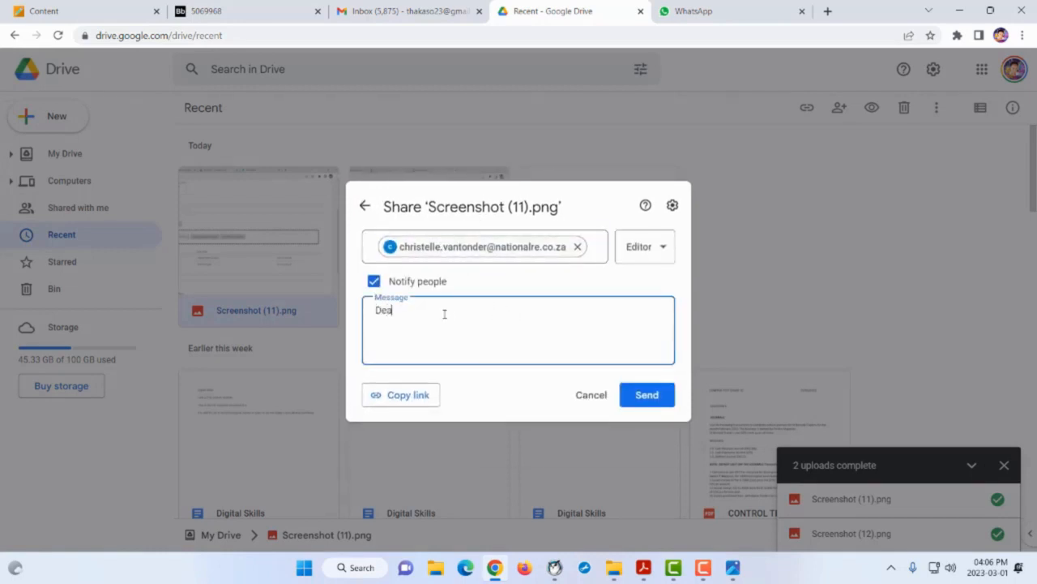